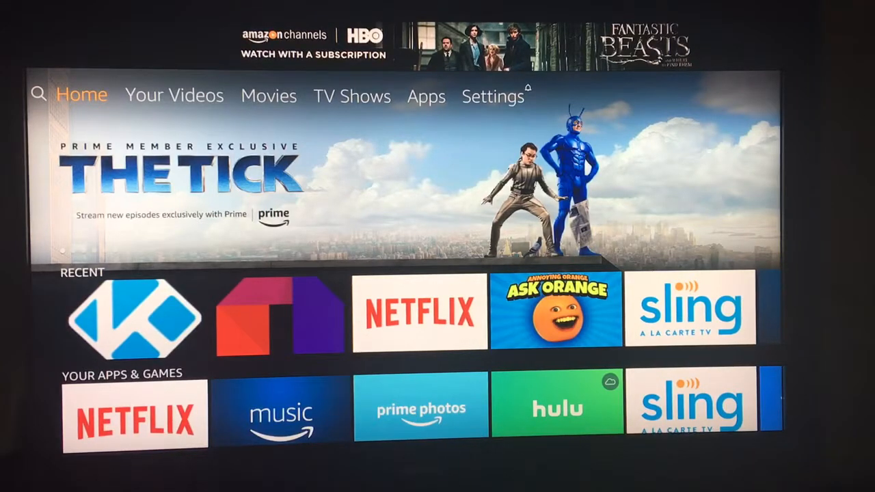
Step: Go from the Fire TV home screen into the Settings menu
left_click(493, 95)
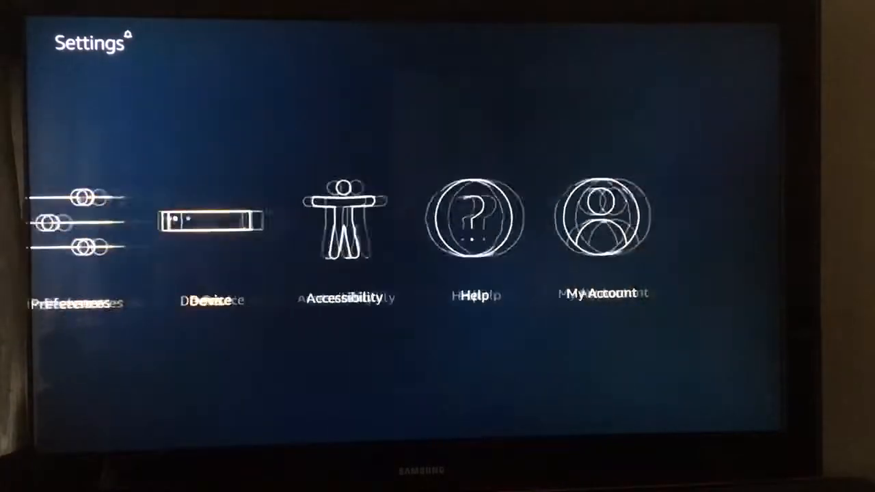
Step: Under Device > Developer options turn on ADB debugging, USB debugging and Apps from Unknown Sources, then return home
left_click(210, 219)
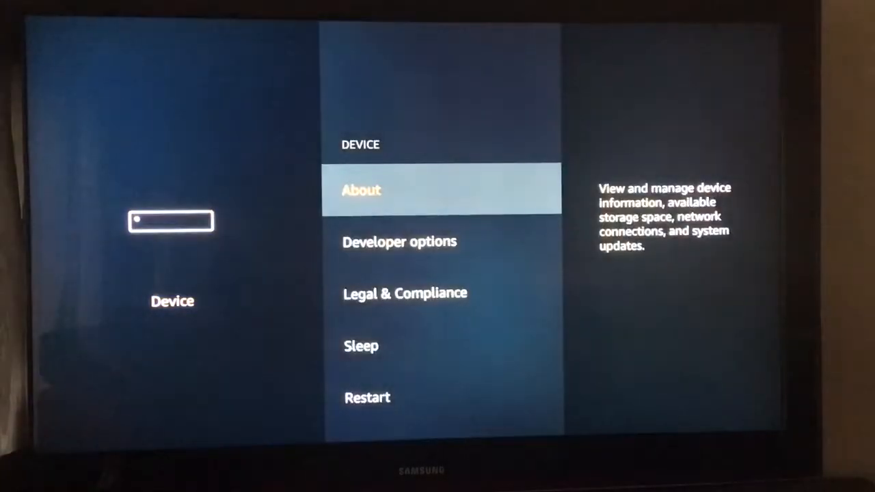
key("Down")
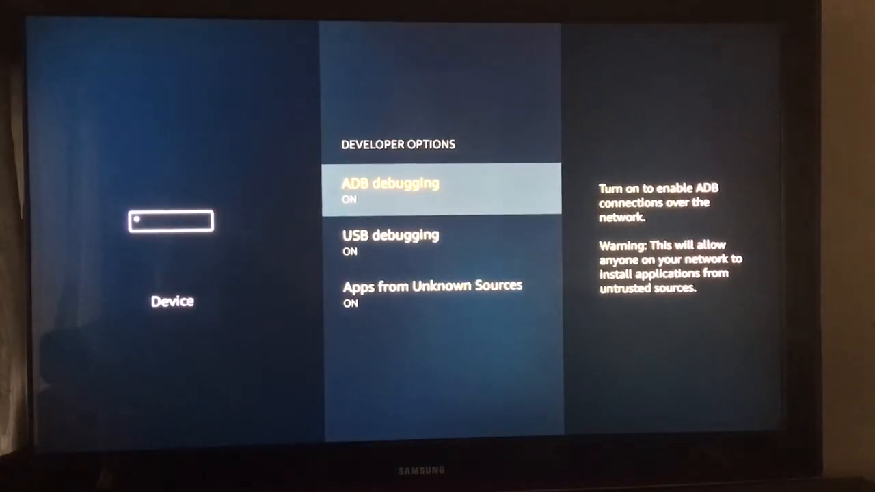
key("DOWN")
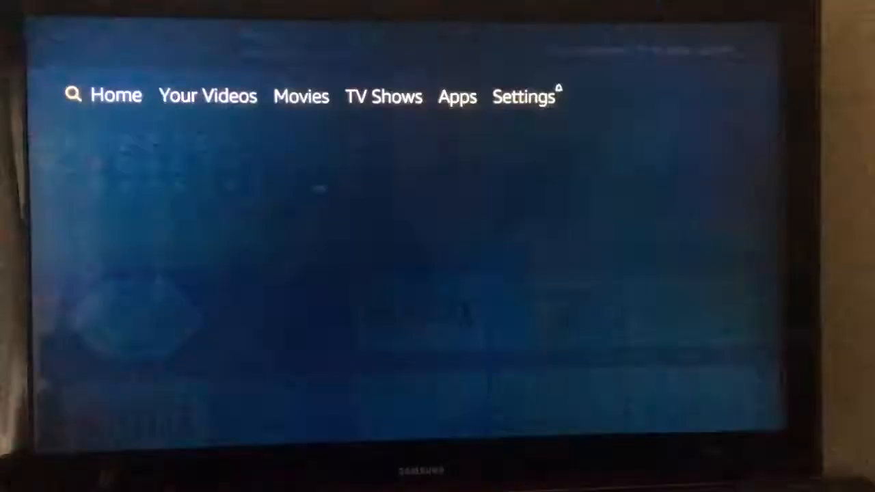
Step: Search for 'Download' with the on-screen keyboard and choose the Downloader App suggestion
left_click(74, 95)
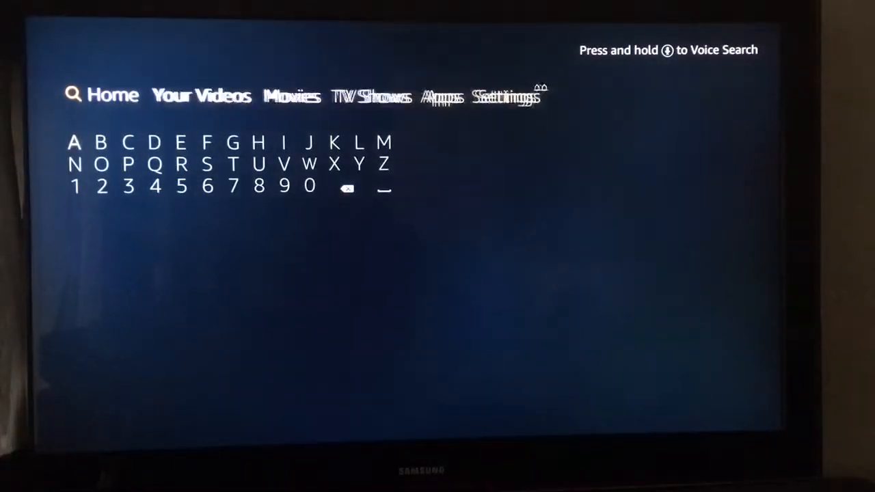
left_click(153, 142)
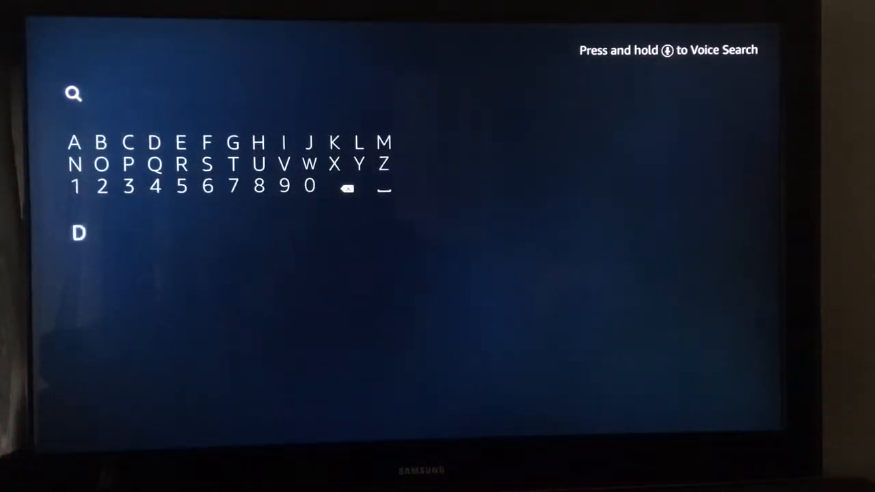
left_click(101, 164)
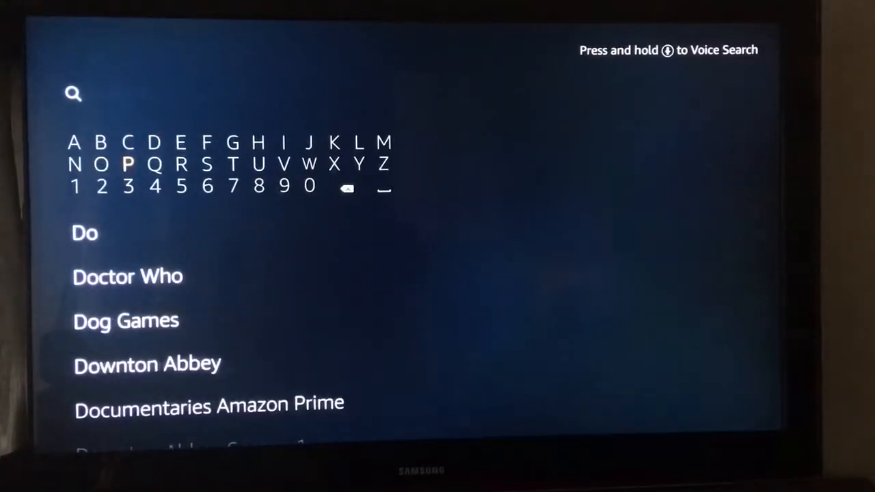
left_click(309, 164)
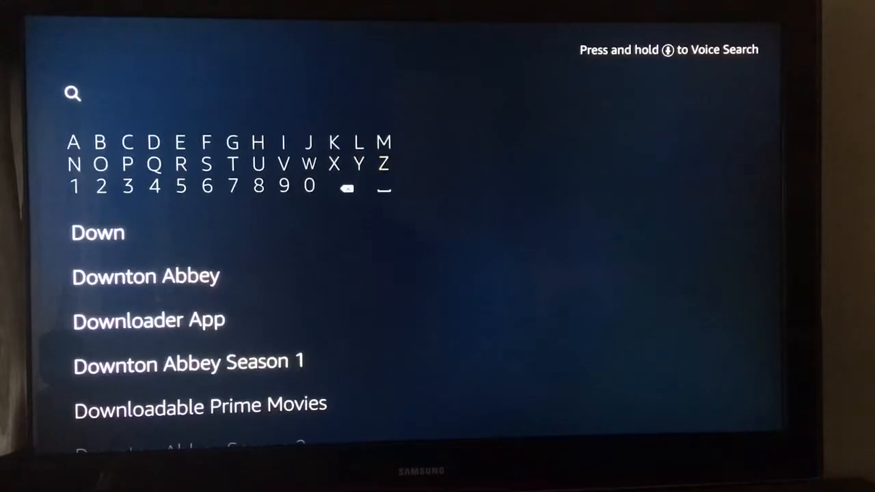
mouse_move(282, 164)
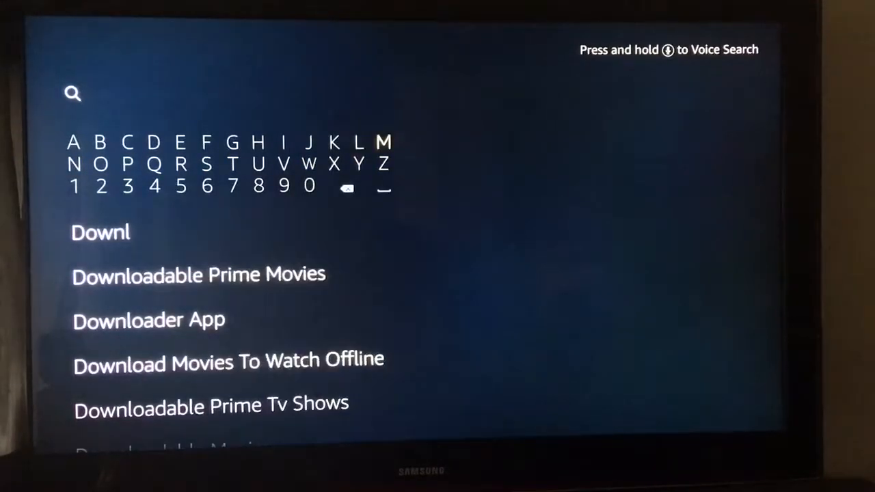
left_click(100, 142)
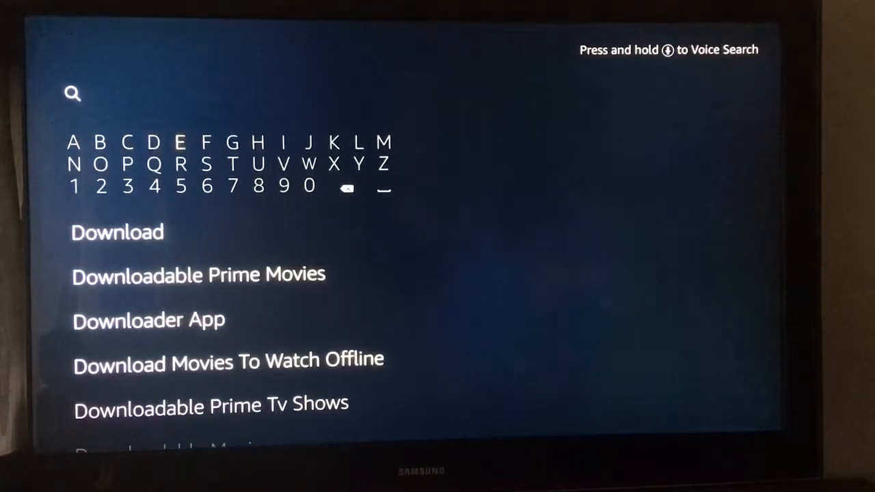
left_click(181, 164)
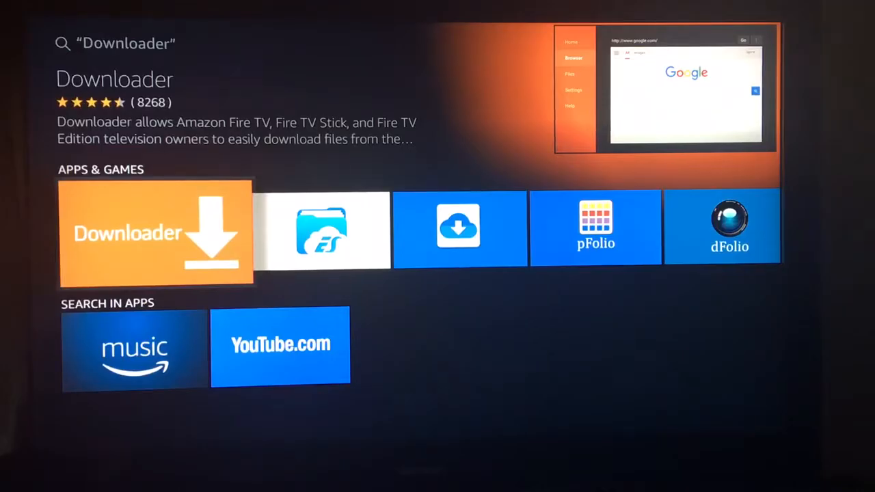
Step: Install and open Downloader from its store page, dismissing the What's New notice to reach the URL screen
left_click(156, 232)
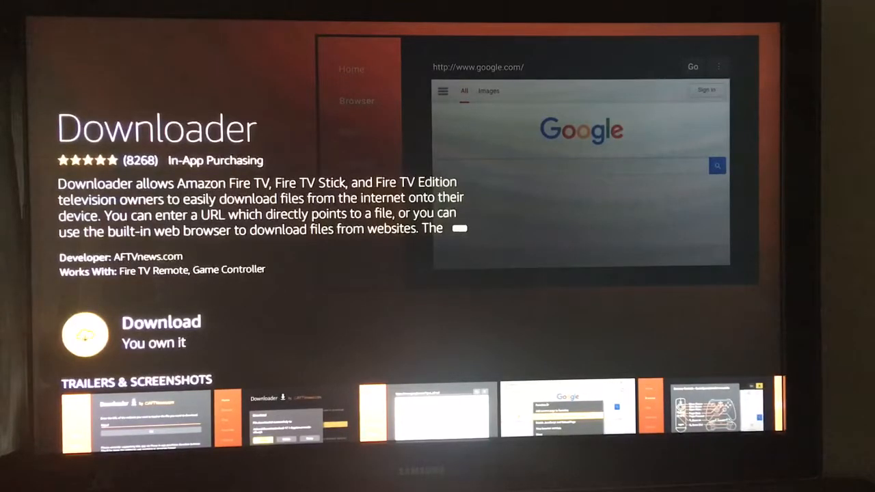
left_click(85, 333)
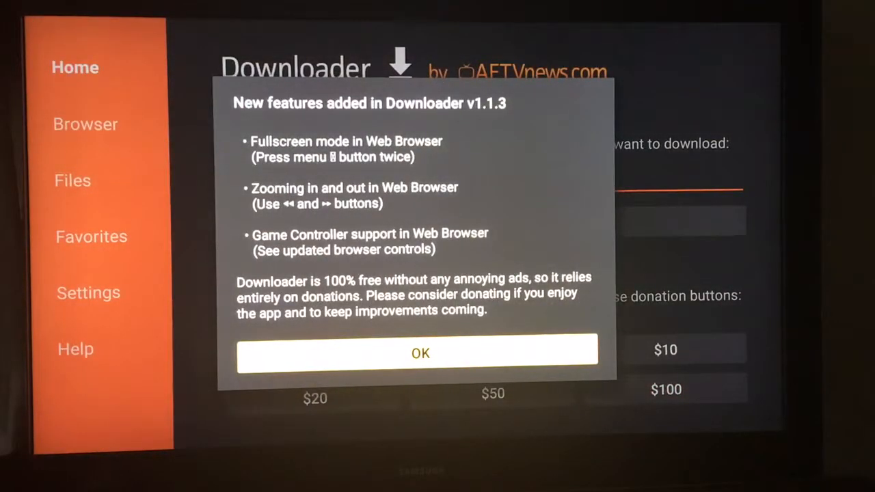
left_click(421, 353)
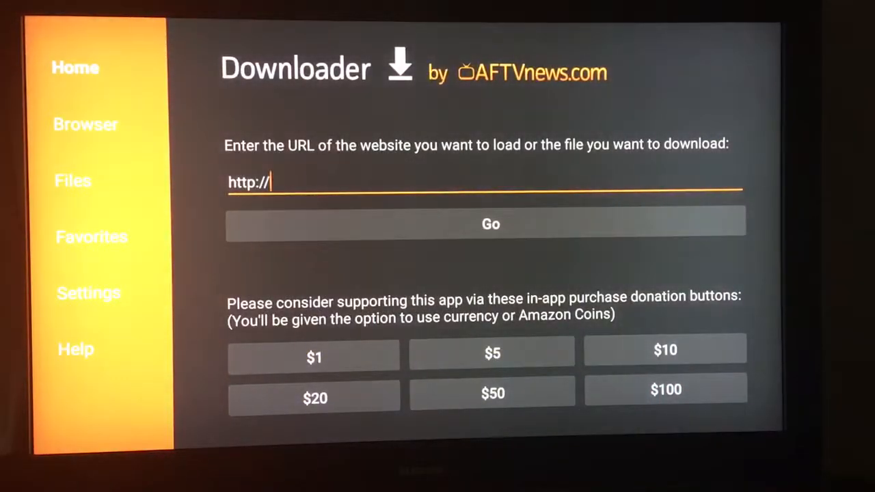